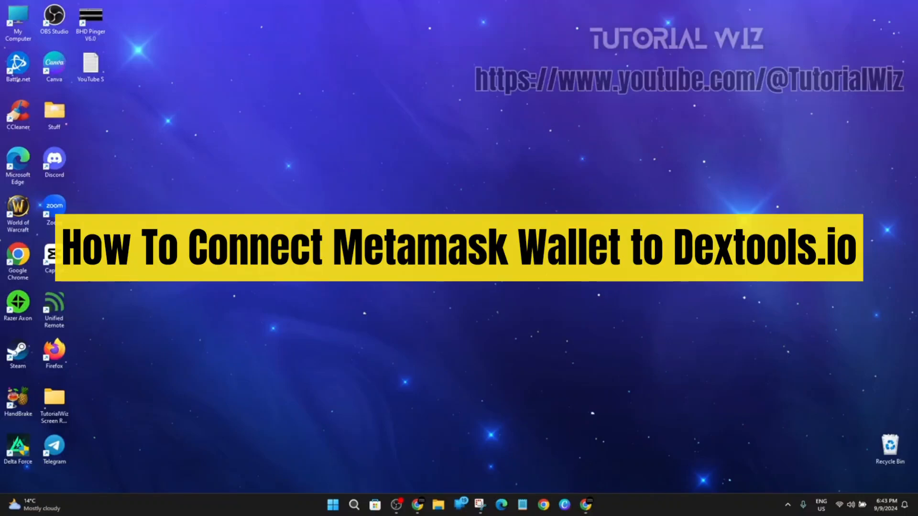
{"action": "mouse_move", "coordinate": [615, 320]}
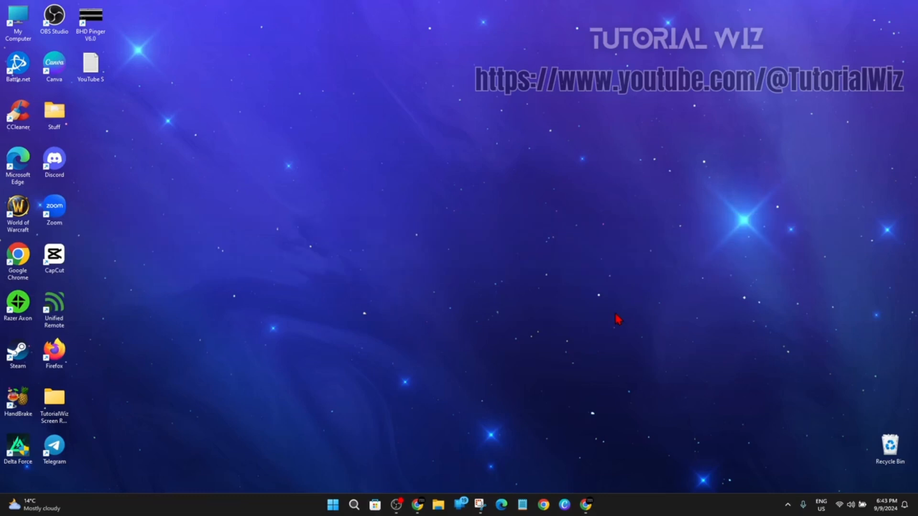
{"action": "mouse_move", "coordinate": [615, 416]}
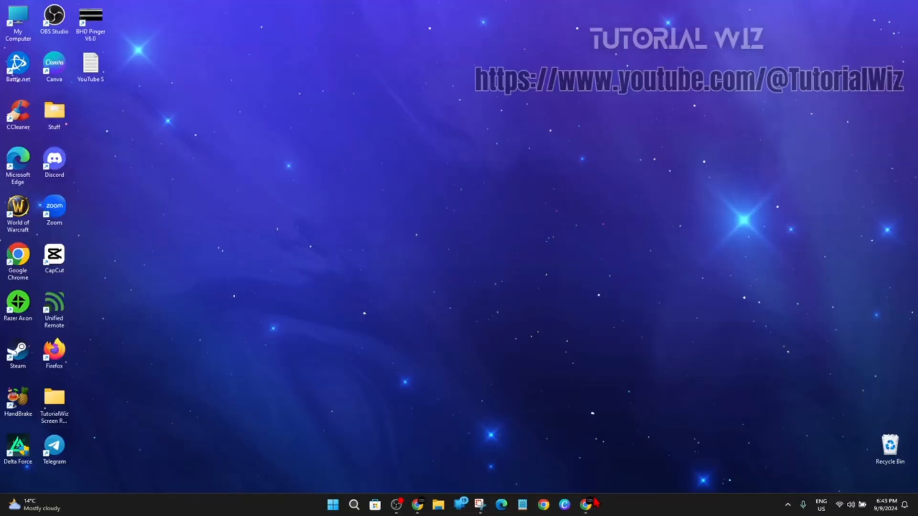
Step: Launch Chrome to the dextools.io User Account page and begin Step 1 wallet connection
{"action": "left_click", "coordinate": [417, 504]}
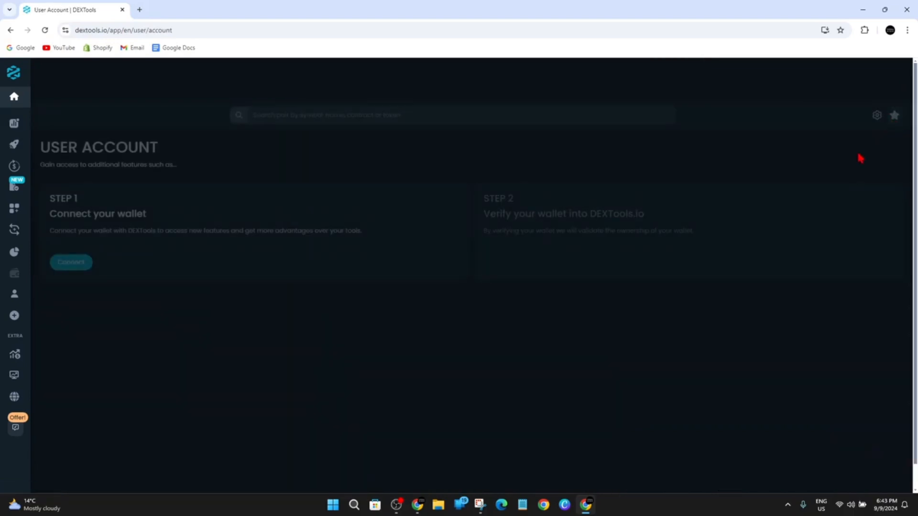
{"action": "double_click", "coordinate": [91, 147]}
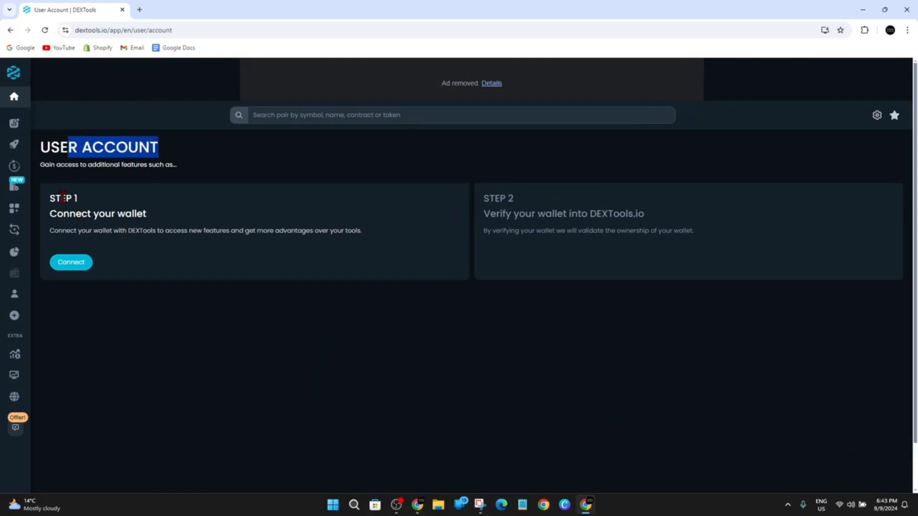
{"action": "left_click", "coordinate": [70, 262]}
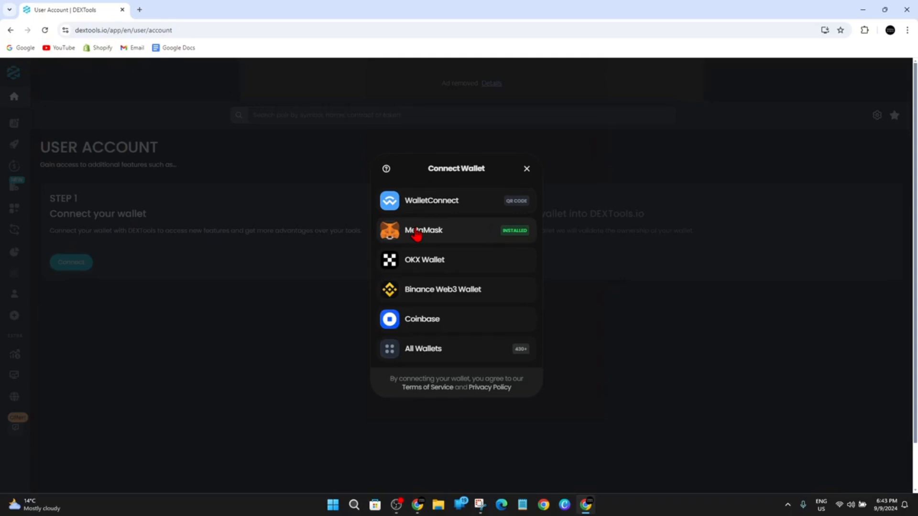
{"action": "mouse_move", "coordinate": [500, 242]}
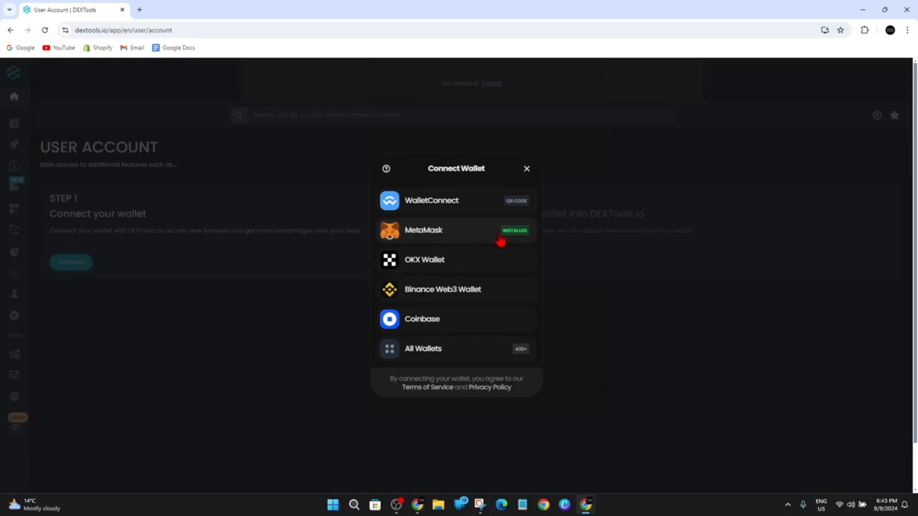
Step: Check the Extensions and Chrome menus, then choose MetaMask from the Connect Wallet list
{"action": "left_click", "coordinate": [865, 29]}
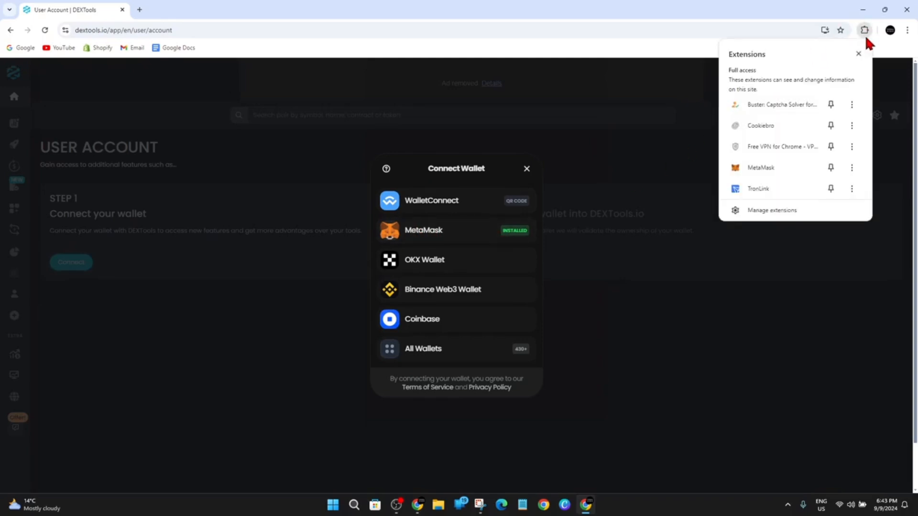
{"action": "mouse_move", "coordinate": [761, 170]}
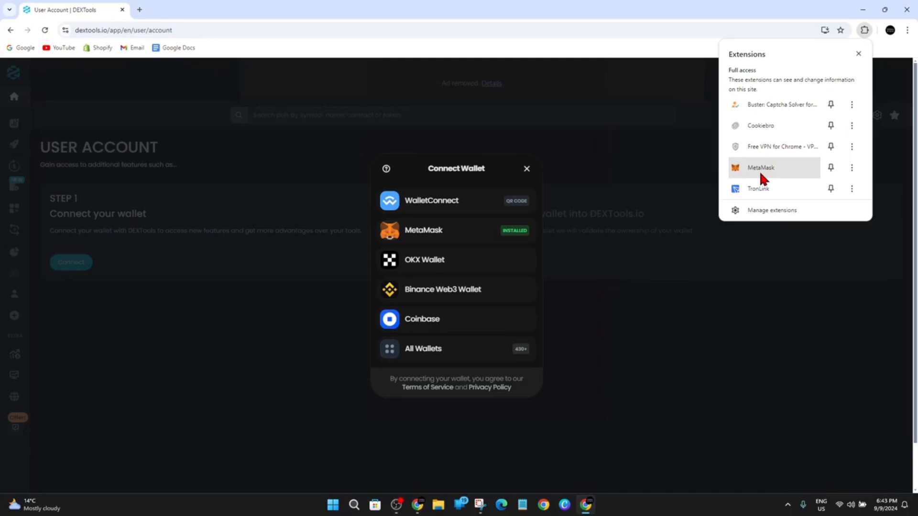
{"action": "mouse_move", "coordinate": [862, 41]}
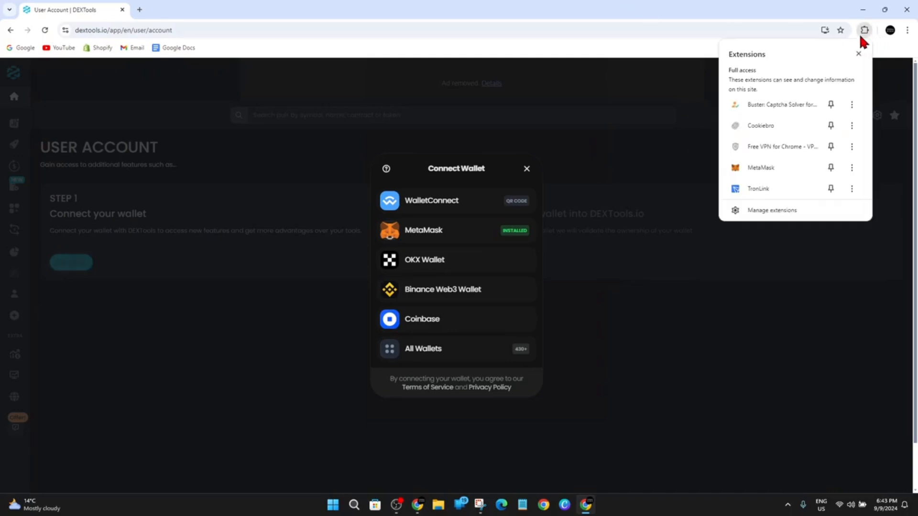
{"action": "mouse_move", "coordinate": [774, 170]}
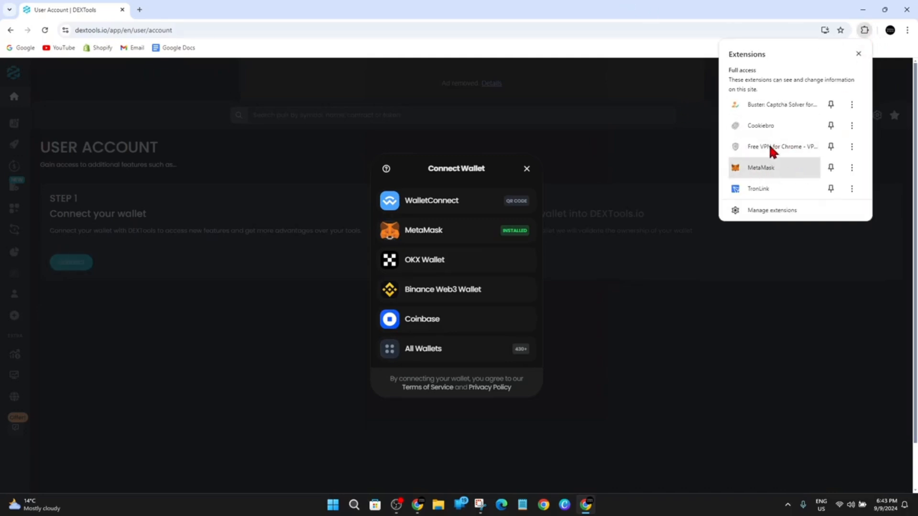
{"action": "mouse_move", "coordinate": [776, 170]}
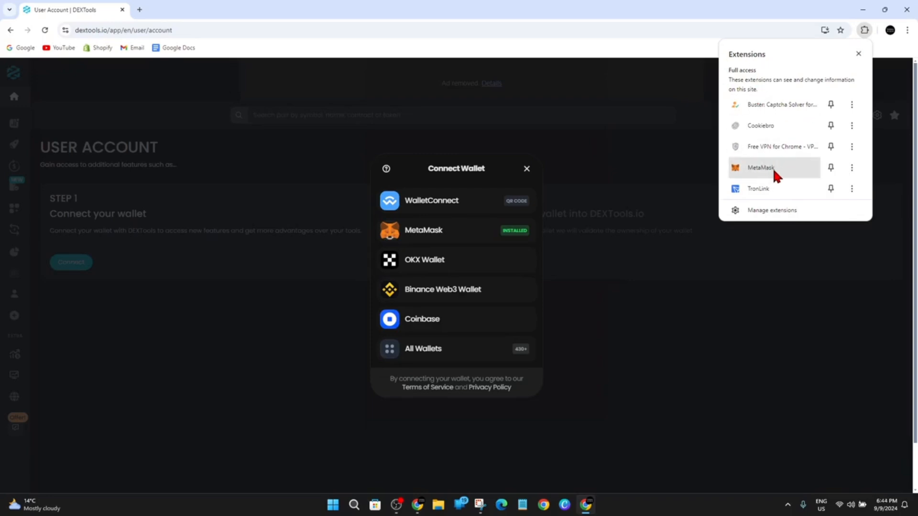
{"action": "mouse_move", "coordinate": [910, 28]}
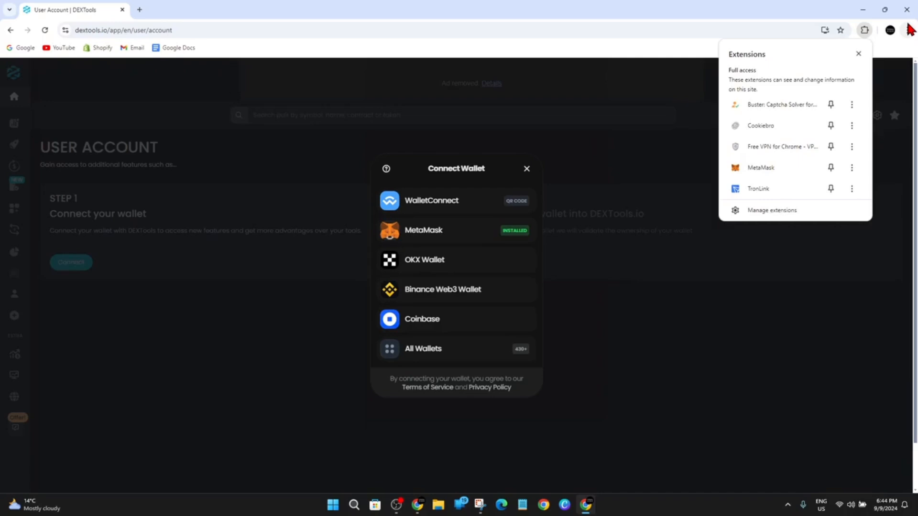
{"action": "left_click", "coordinate": [908, 30]}
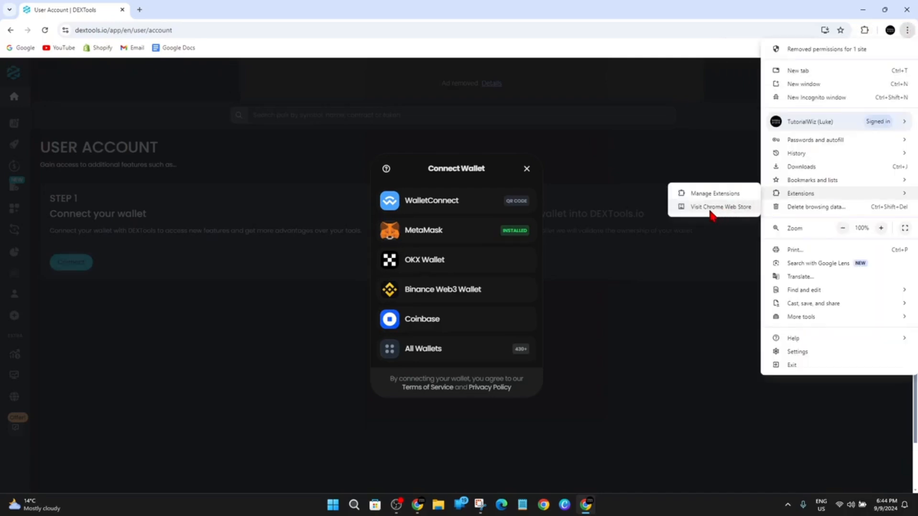
{"action": "mouse_move", "coordinate": [706, 217]}
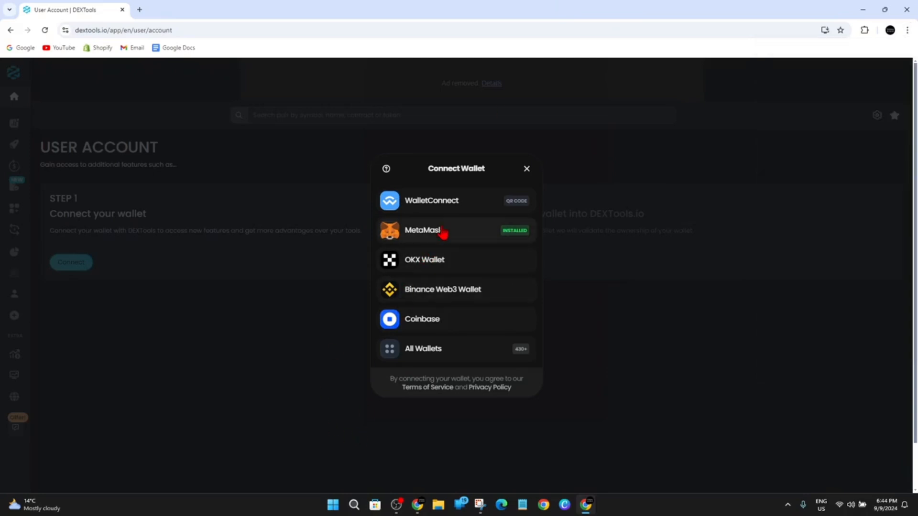
{"action": "left_click", "coordinate": [422, 232]}
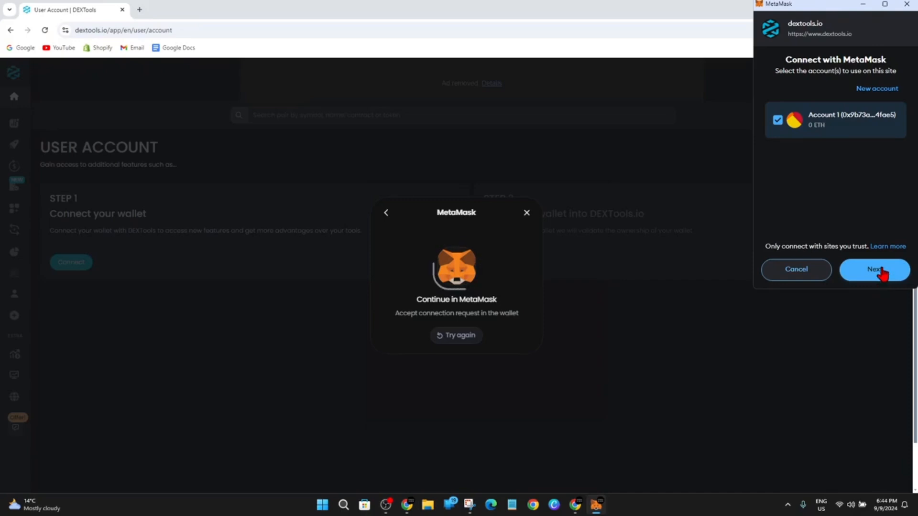
Step: Approve Account 1 for dextools.io and confirm its permissions to finish connecting
{"action": "left_click", "coordinate": [873, 270]}
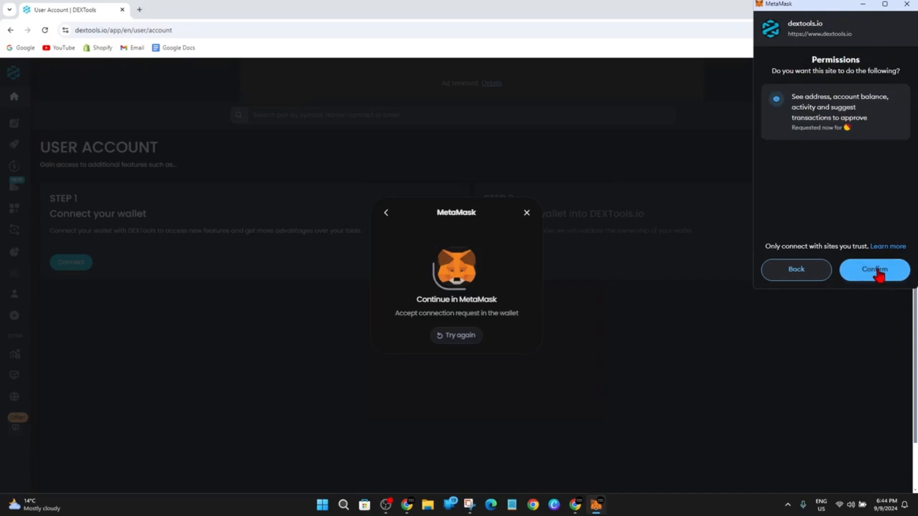
{"action": "left_click", "coordinate": [874, 269]}
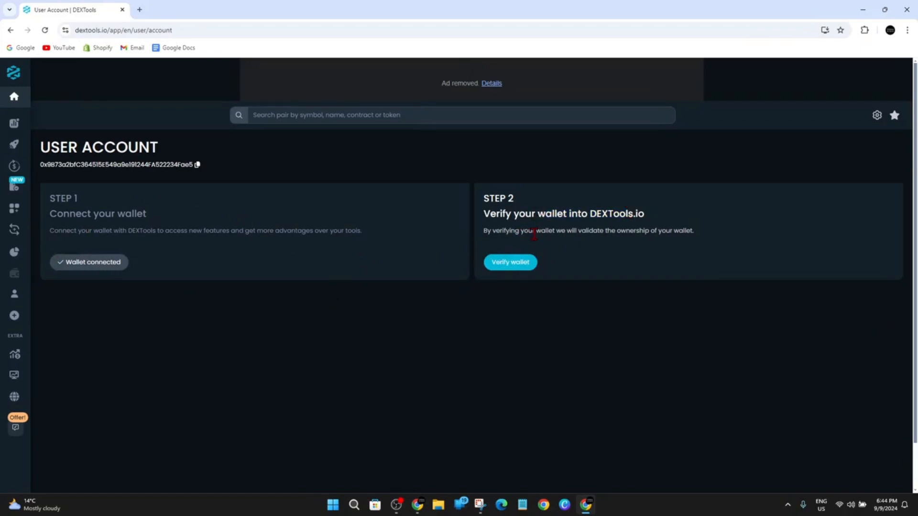
{"action": "mouse_move", "coordinate": [654, 244]}
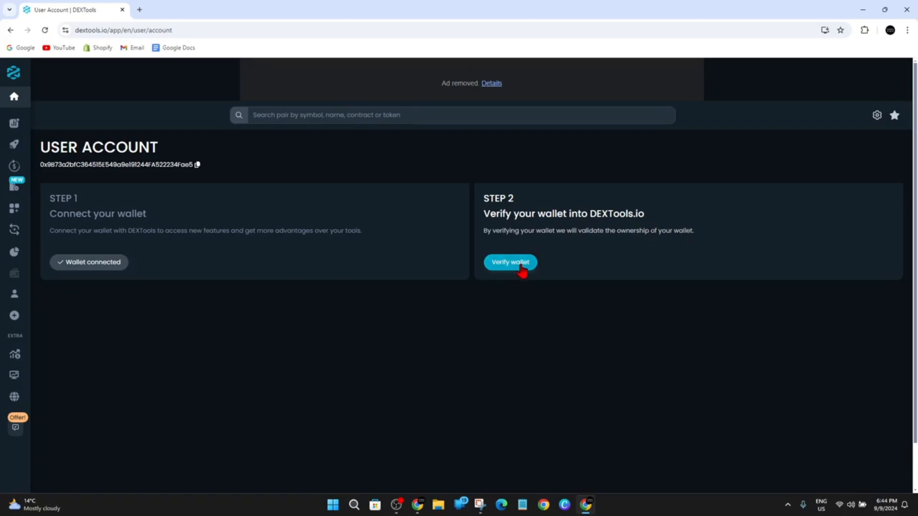
Step: Start Step 2 ownership verification for the connected wallet
{"action": "left_click", "coordinate": [510, 262]}
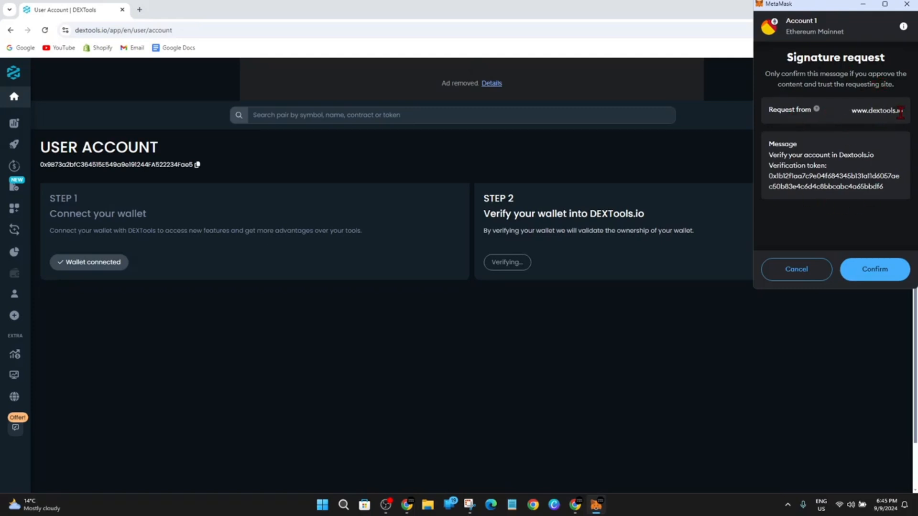
{"action": "mouse_move", "coordinate": [692, 277]}
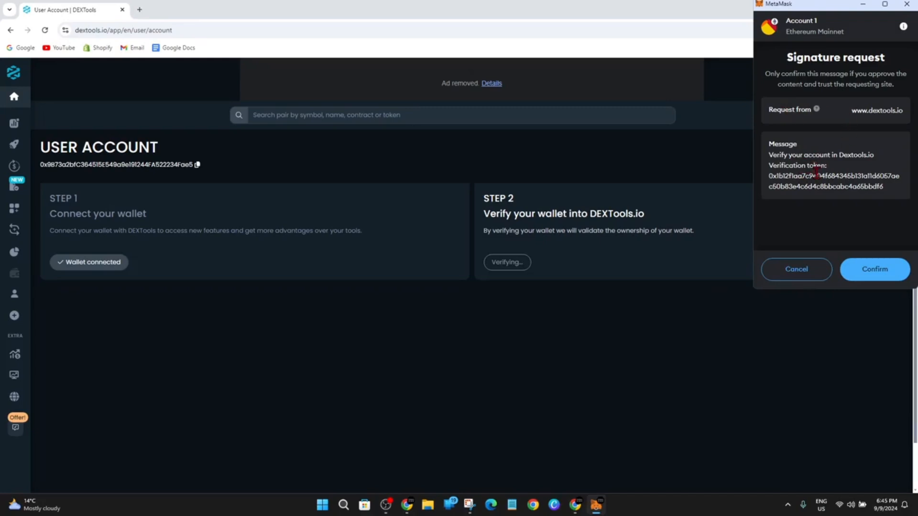
Step: Sign the dextools.io account verification message in MetaMask
{"action": "left_click", "coordinate": [875, 268]}
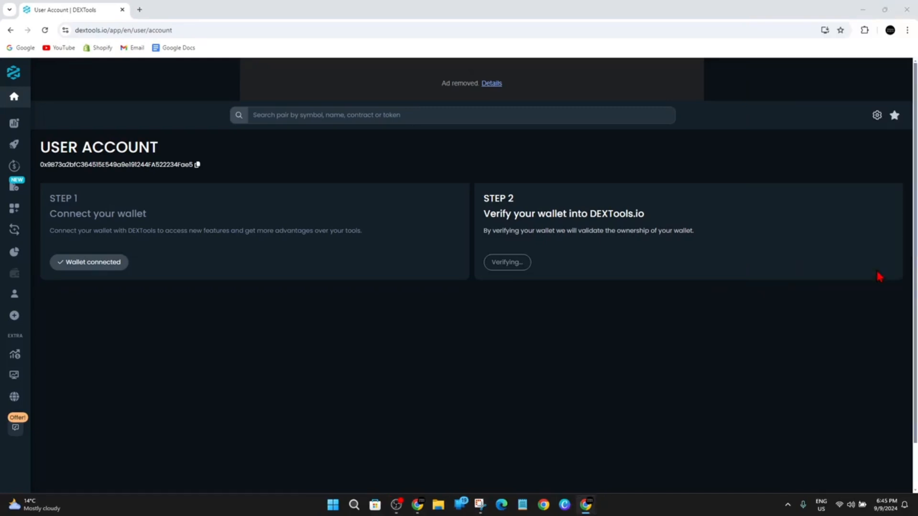